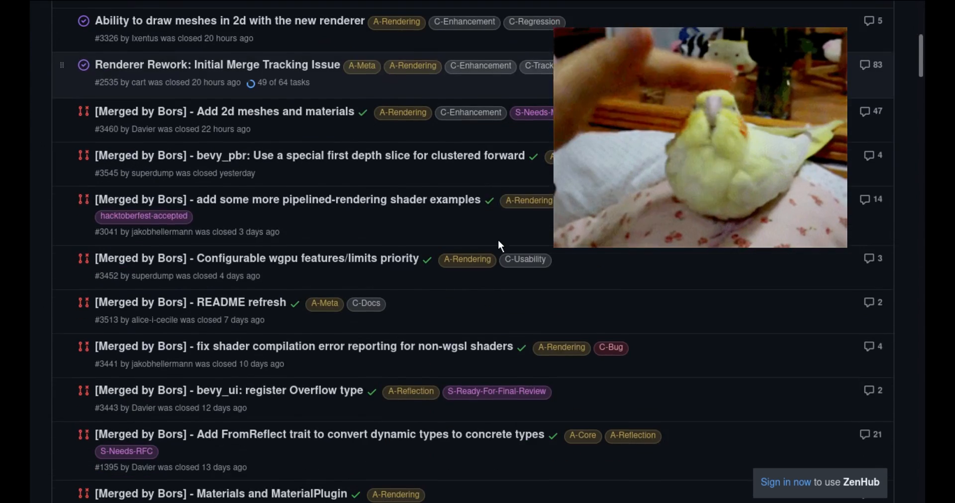
scroll("down", 3)
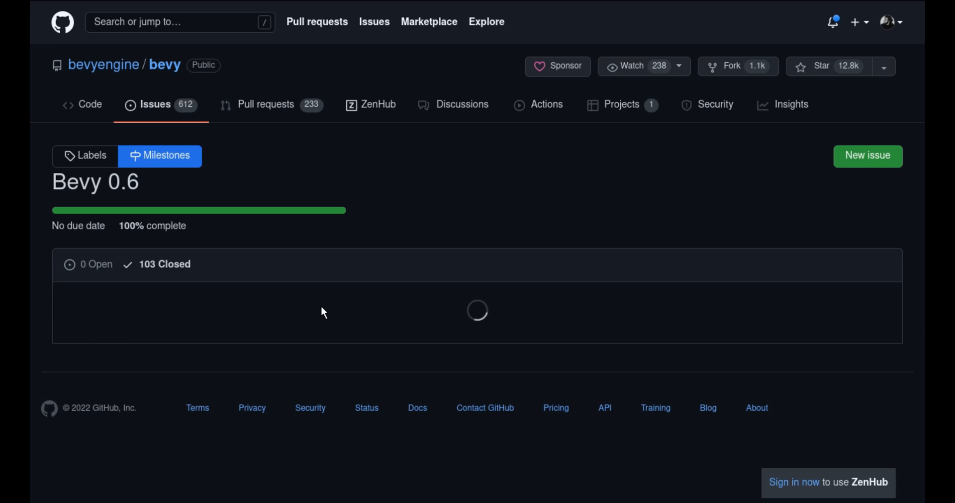
scroll("down", 3)
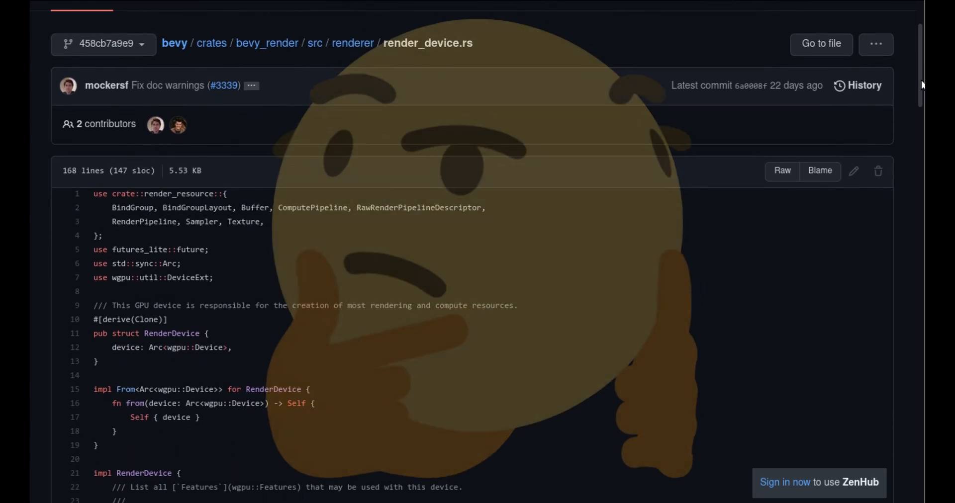
scroll("down", 3)
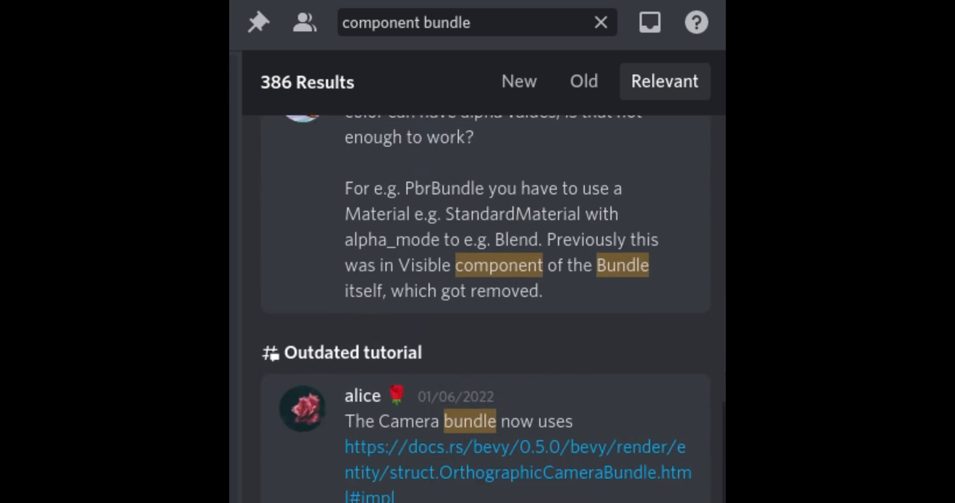
scroll("down", 3)
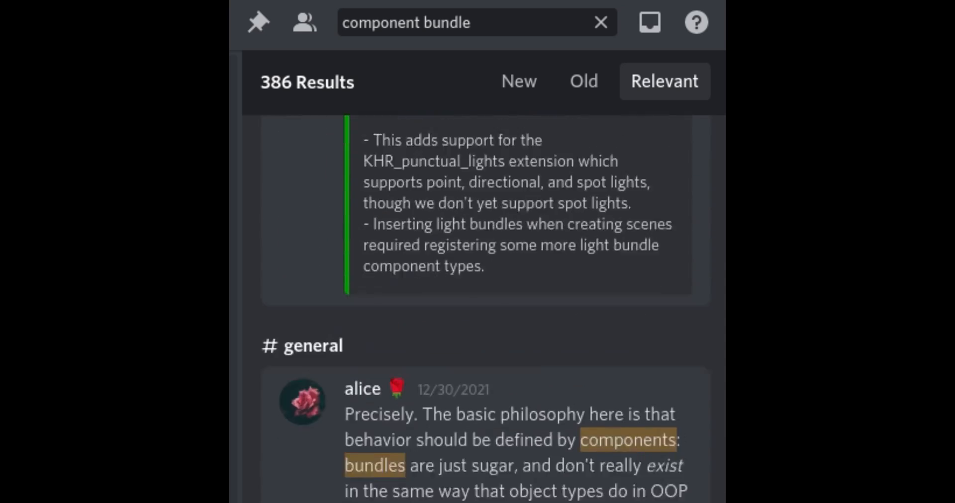
scroll("down", 3)
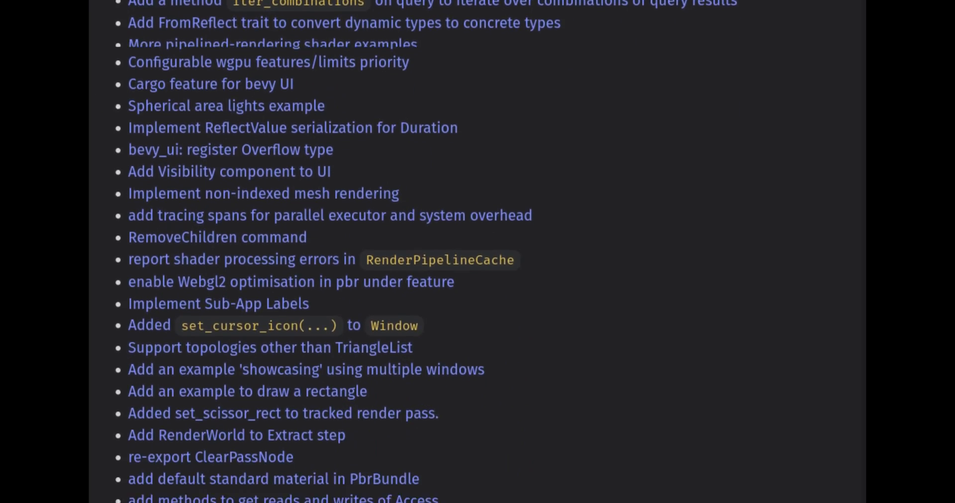
scroll("down", 3)
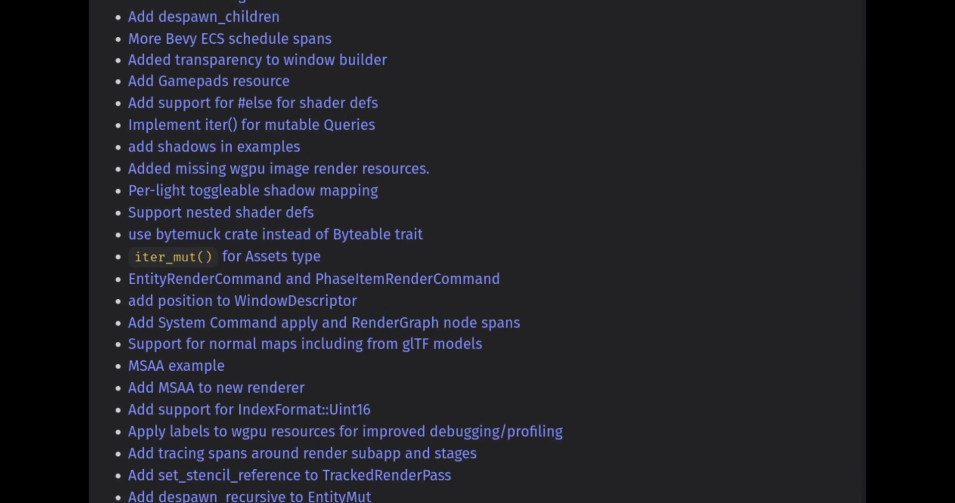
scroll("down", 3)
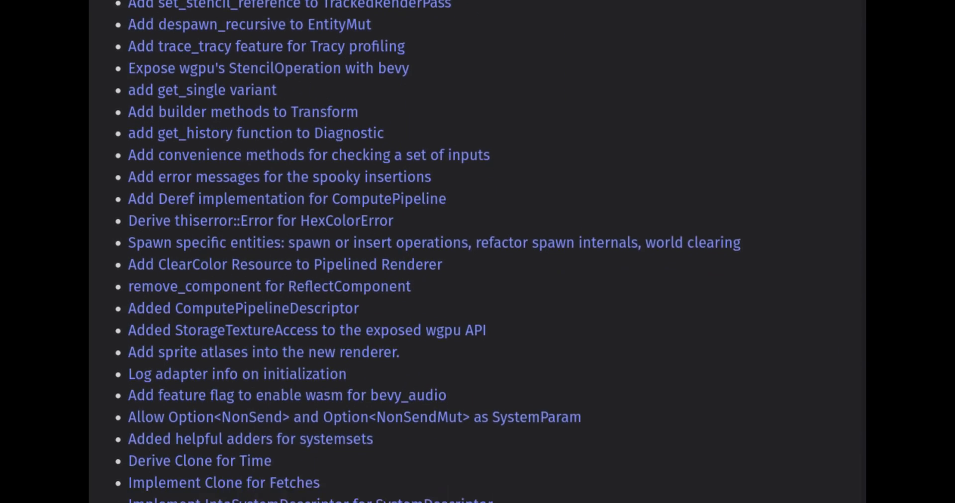